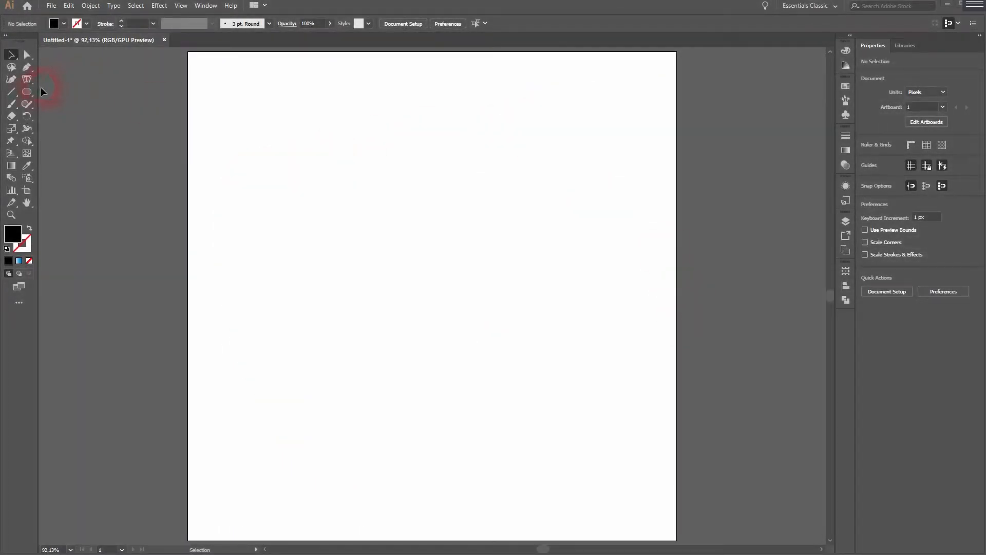
# Draw a 408 × 50 px black bar and Alt-drag copies into five stacked bars.
pyautogui.moveTo(286, 167); pyautogui.dragTo(538, 202)
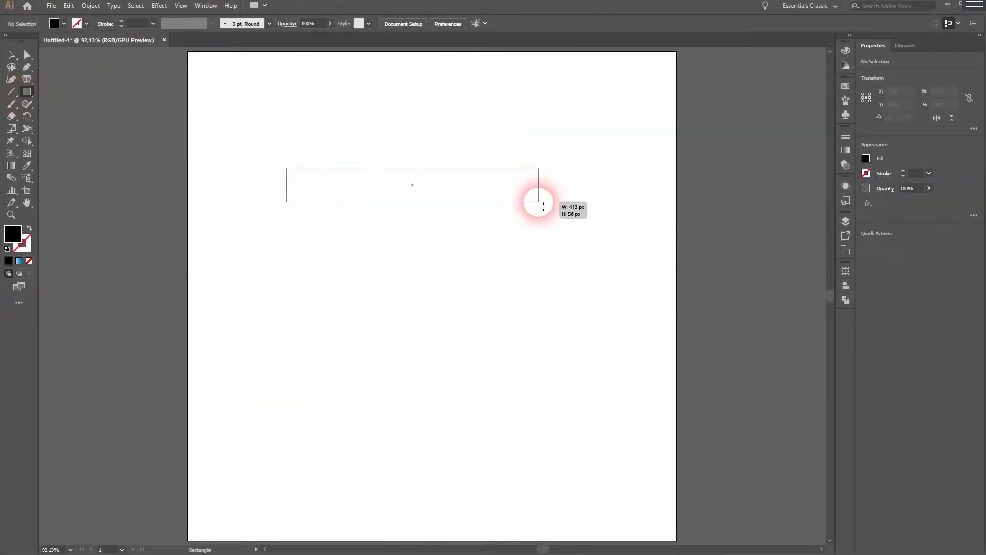
pyautogui.moveTo(538, 207); pyautogui.dragTo(471, 225)
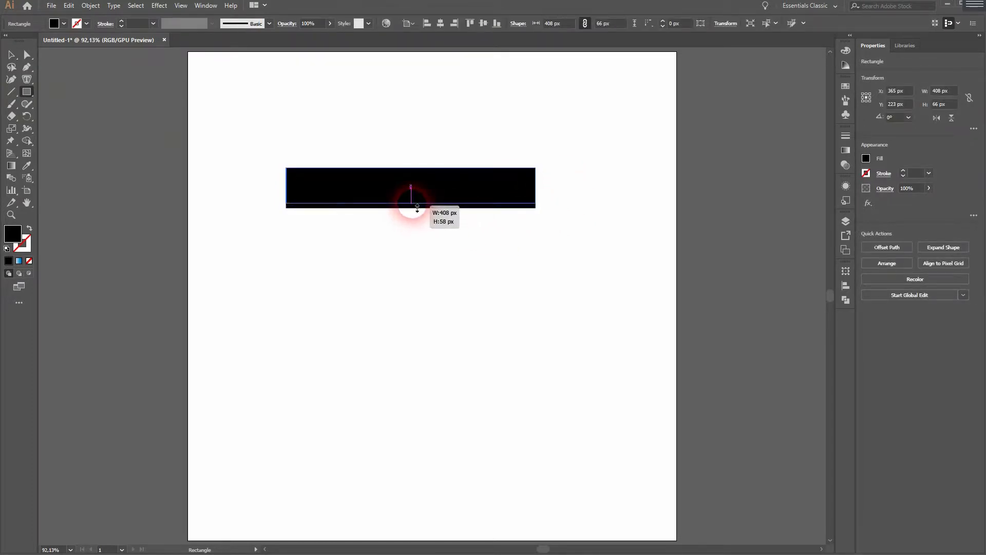
pyautogui.moveTo(411, 207); pyautogui.dragTo(411, 203)
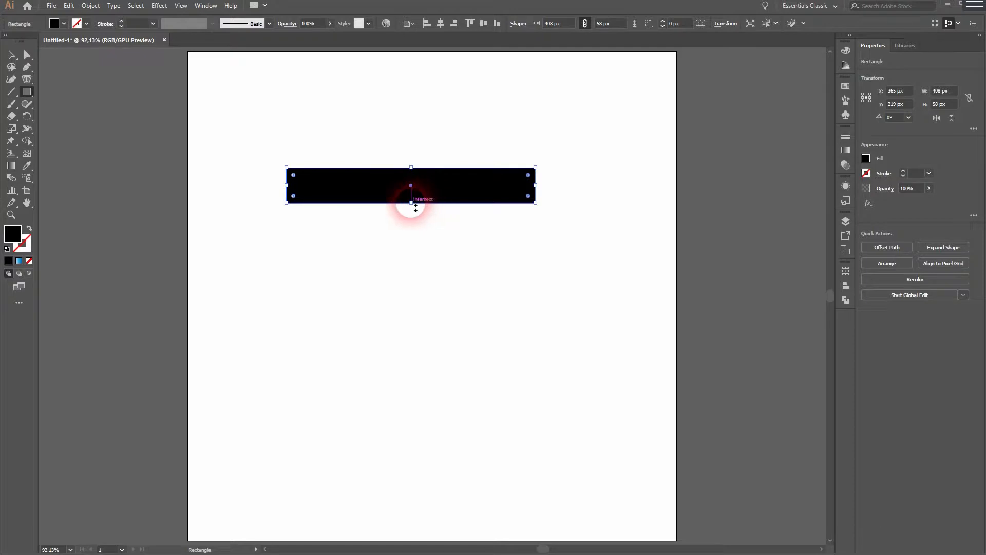
pyautogui.moveTo(410, 202); pyautogui.dragTo(409, 196)
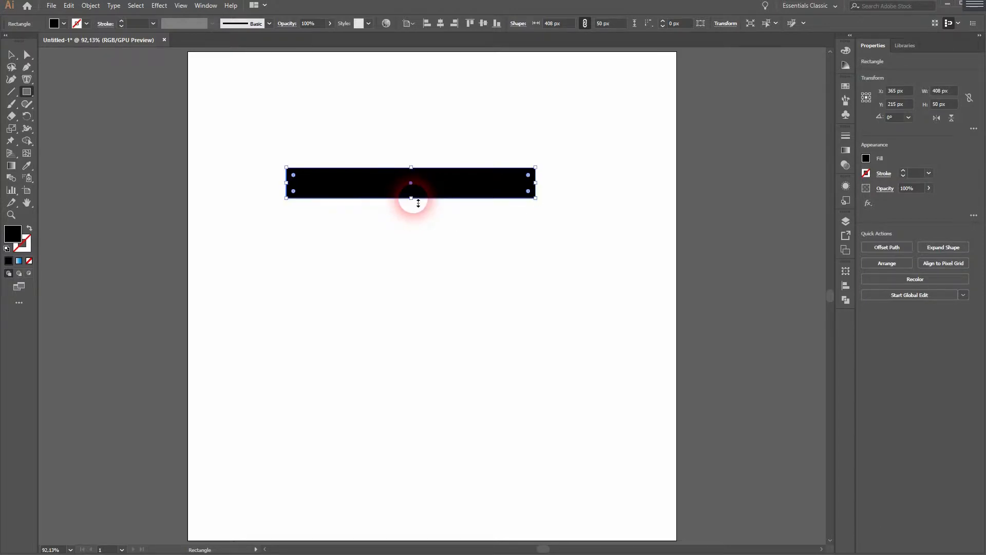
pyautogui.moveTo(411, 183); pyautogui.dragTo(411, 228)
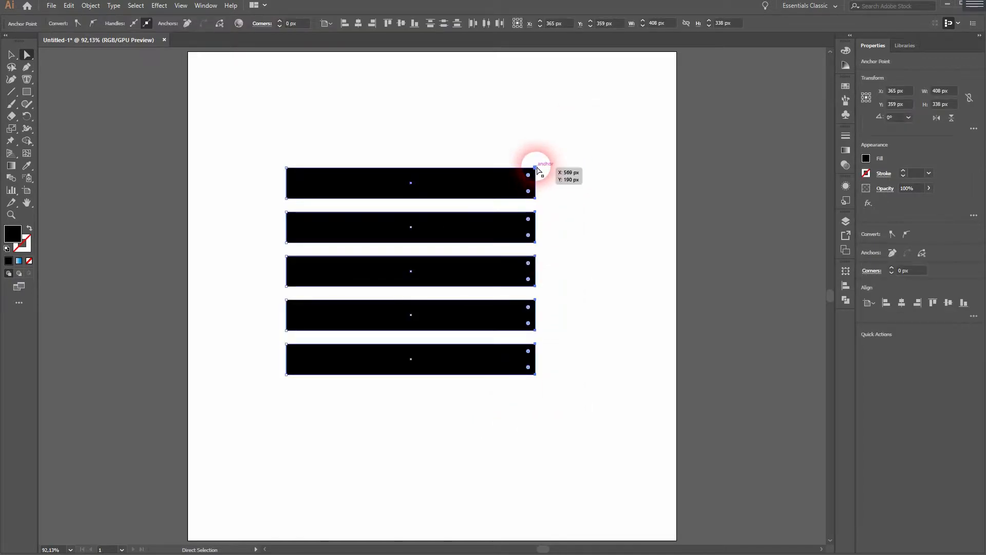
# Drag the bars' right anchor points upward into slanted stripes, then select all five.
pyautogui.moveTo(533, 174); pyautogui.dragTo(535, 124)
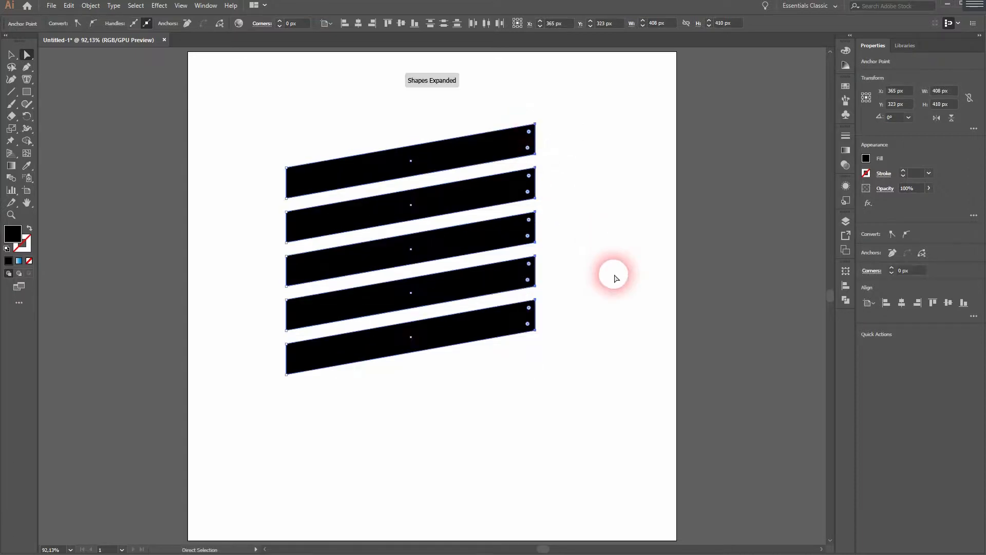
pyautogui.click(613, 275)
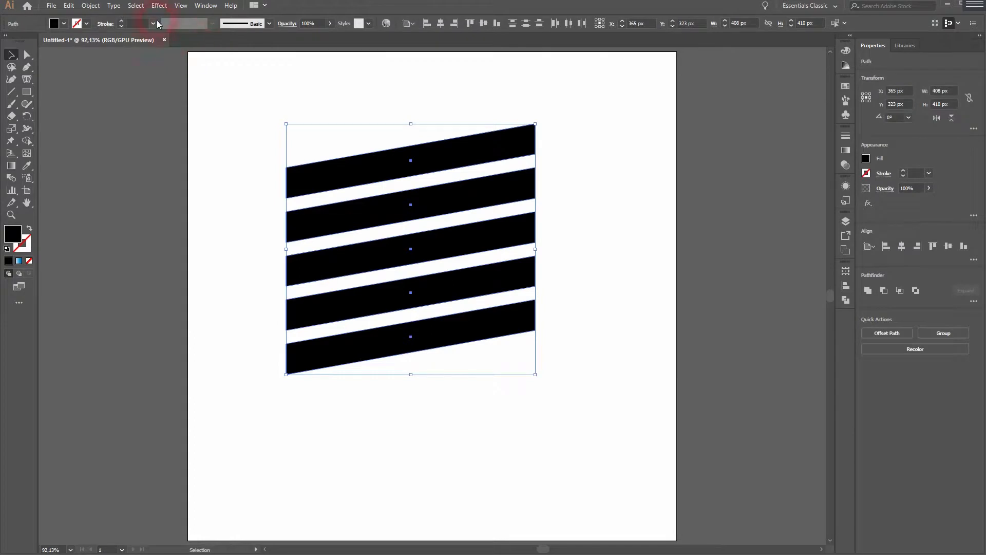
# Add the stripes to the Symbols panel as 'Stripes Tutorial', choosing No to deleting the original.
pyautogui.click(206, 6)
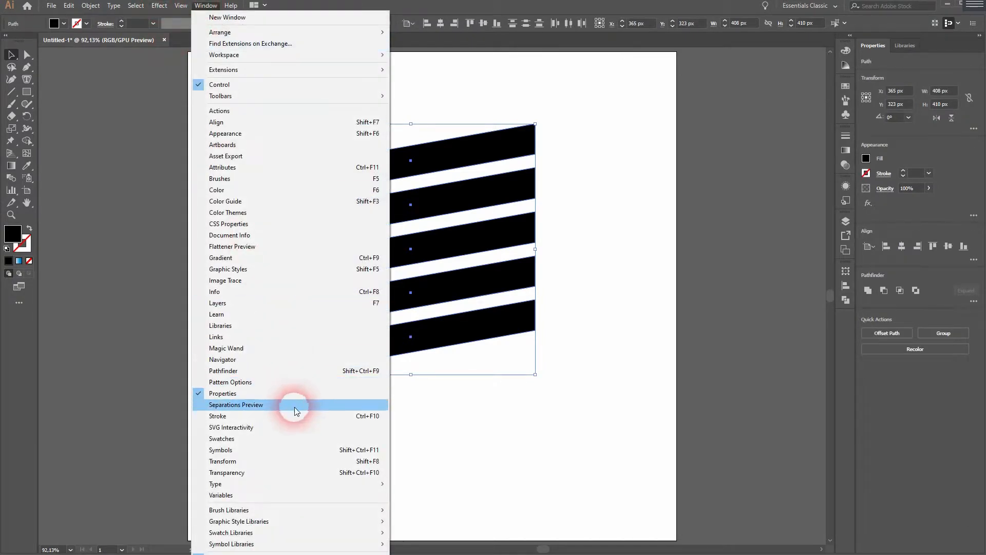
pyautogui.moveTo(281, 427)
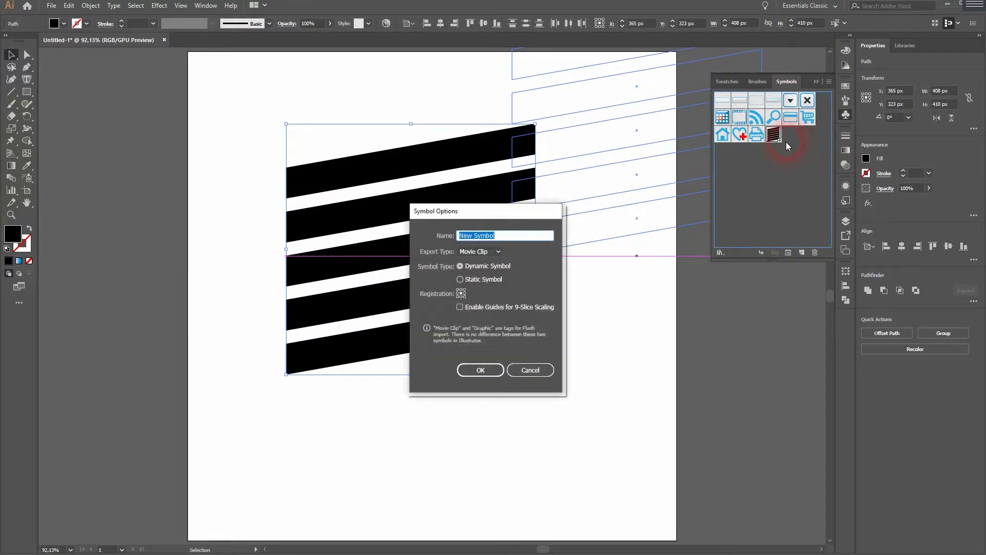
pyautogui.write('Stripes Tutorial')
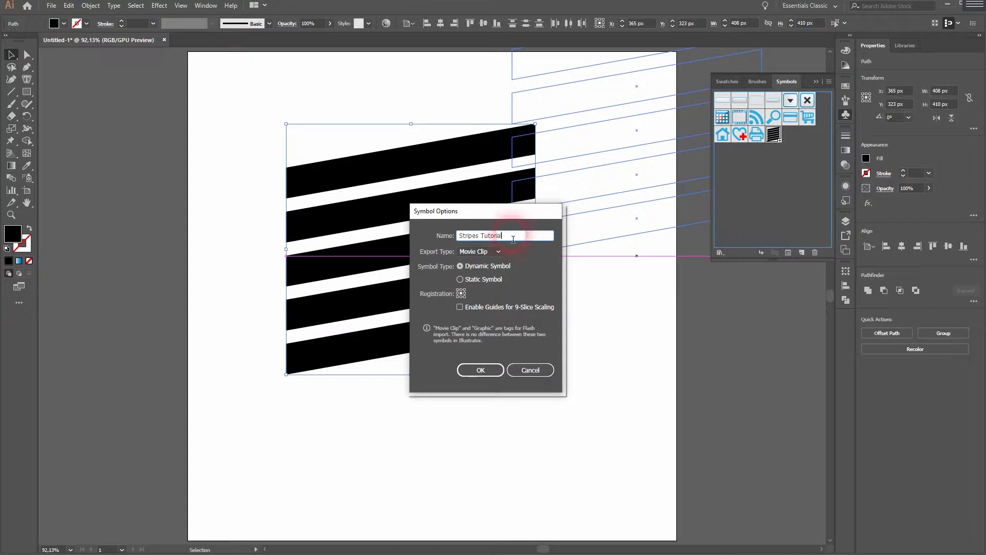
pyautogui.click(480, 370)
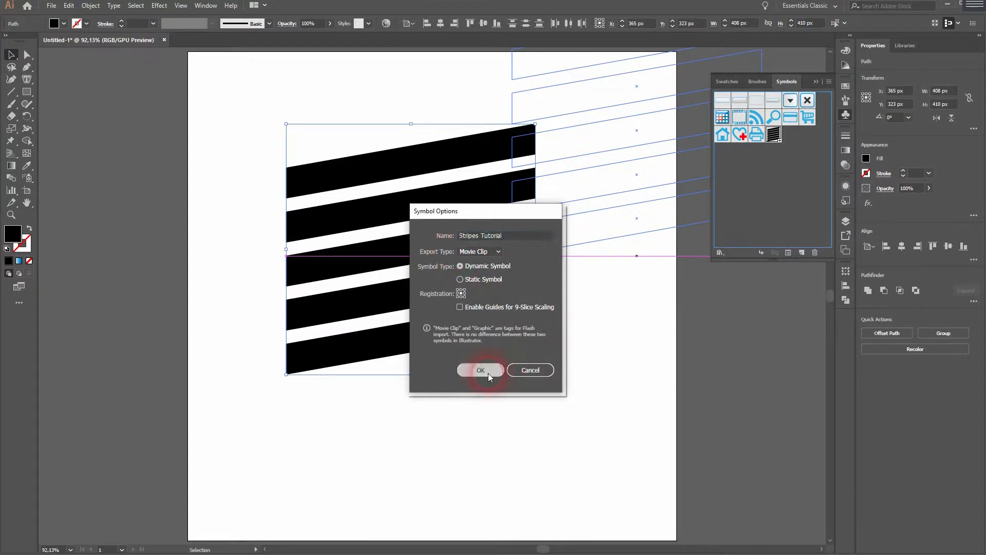
pyautogui.click(480, 370)
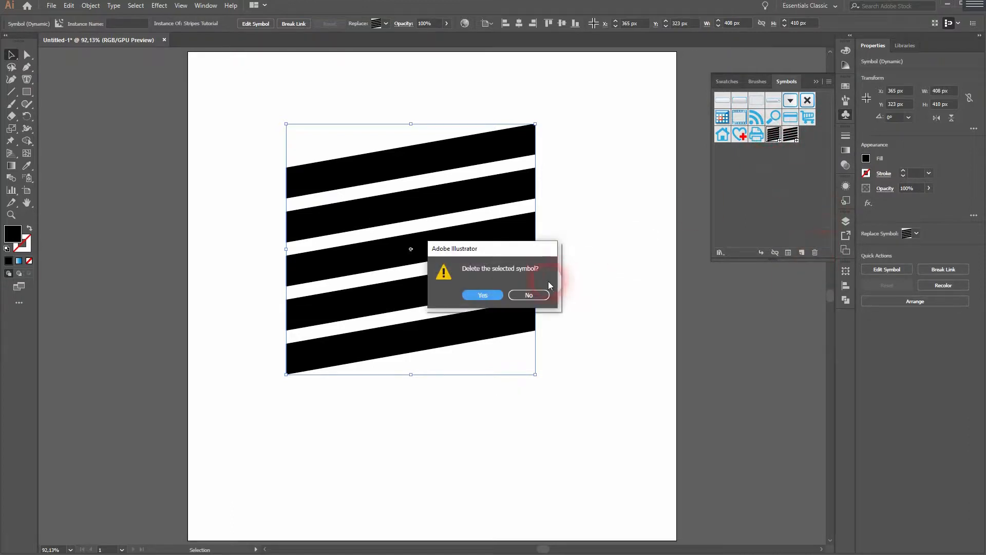
pyautogui.click(528, 295)
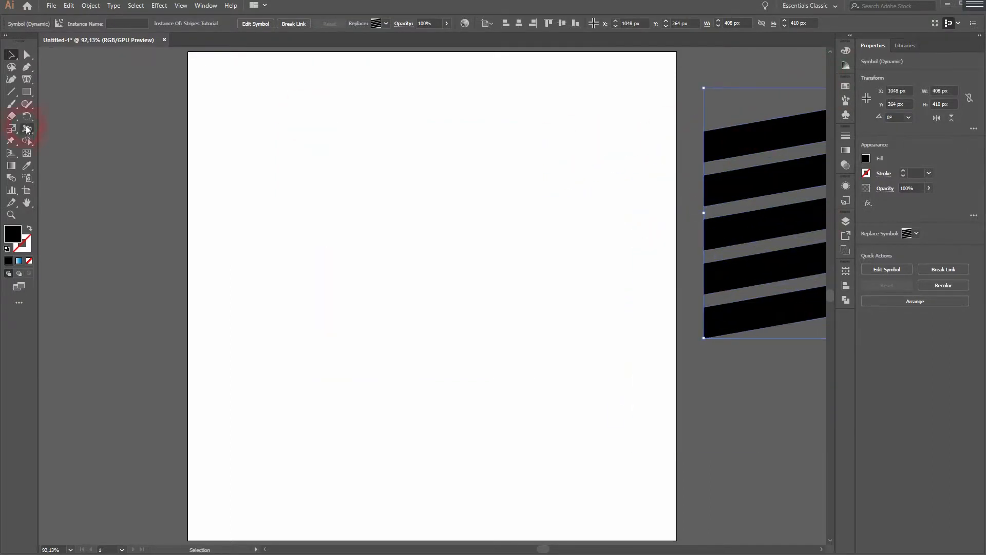
# Move the stripes off the artboard and draw an enlarged black circle, removing its right half.
pyautogui.click(26, 92)
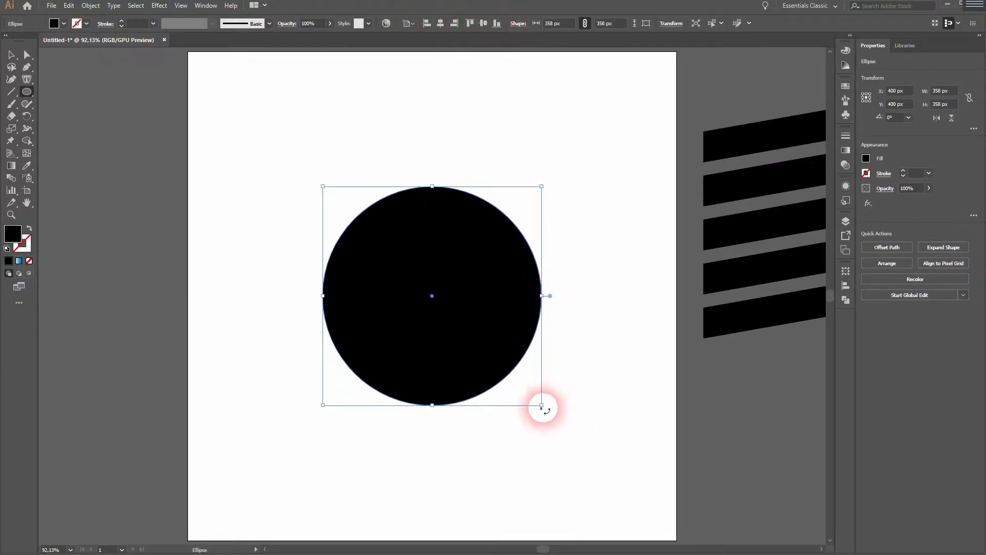
pyautogui.moveTo(541, 406); pyautogui.dragTo(597, 442)
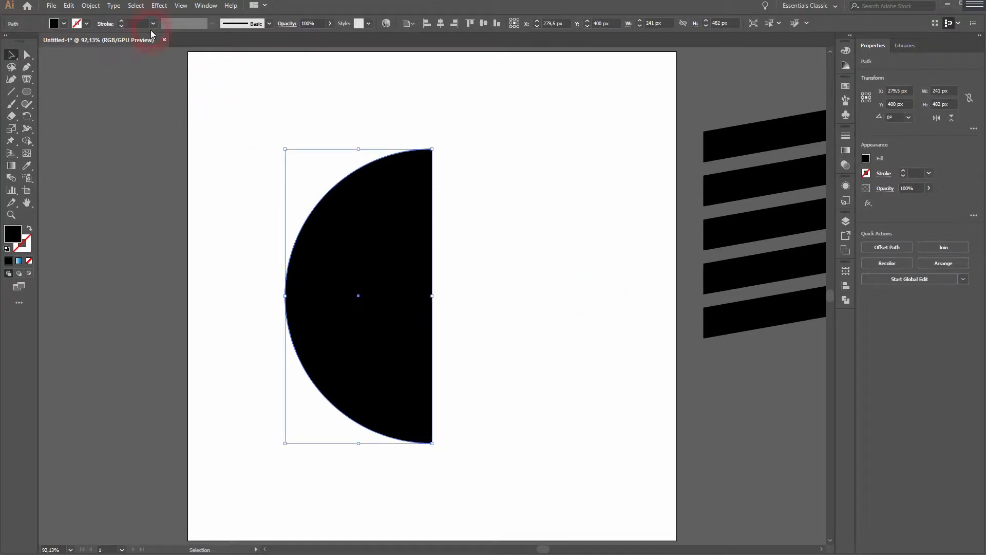
pyautogui.click(159, 6)
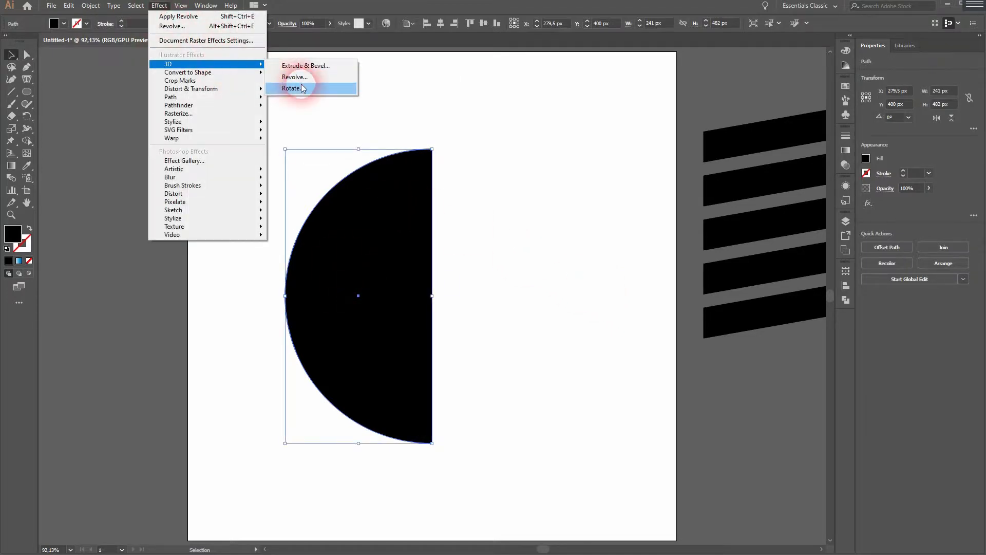
# Apply 3D Revolve with Preview, mapping 'Stripes Tutorial' art with Invisible Geometry checked.
pyautogui.click(294, 77)
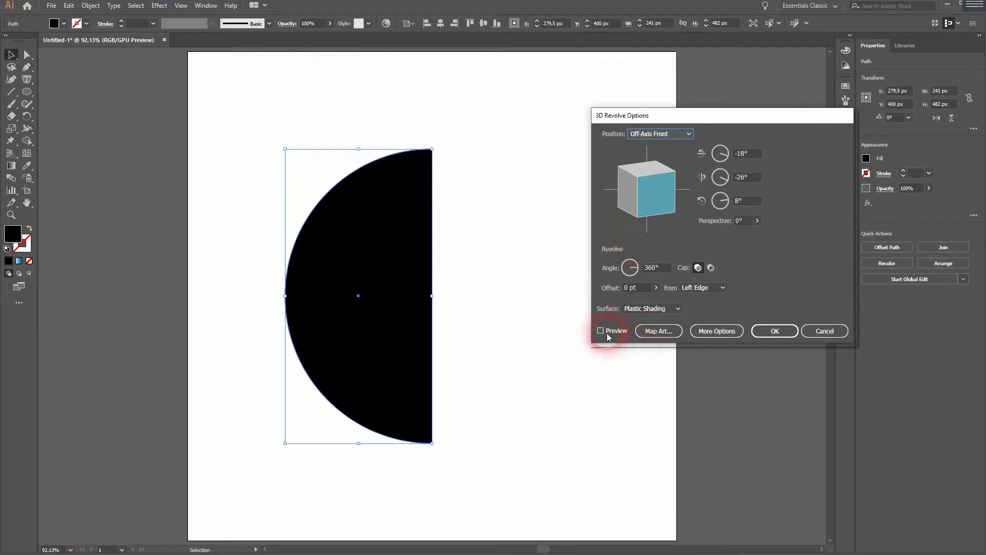
pyautogui.click(658, 331)
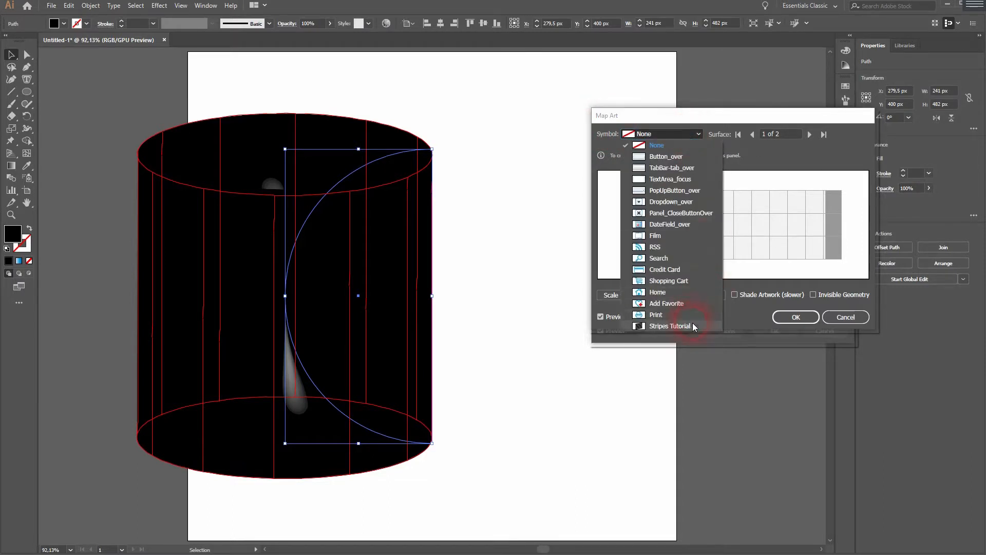
pyautogui.click(670, 326)
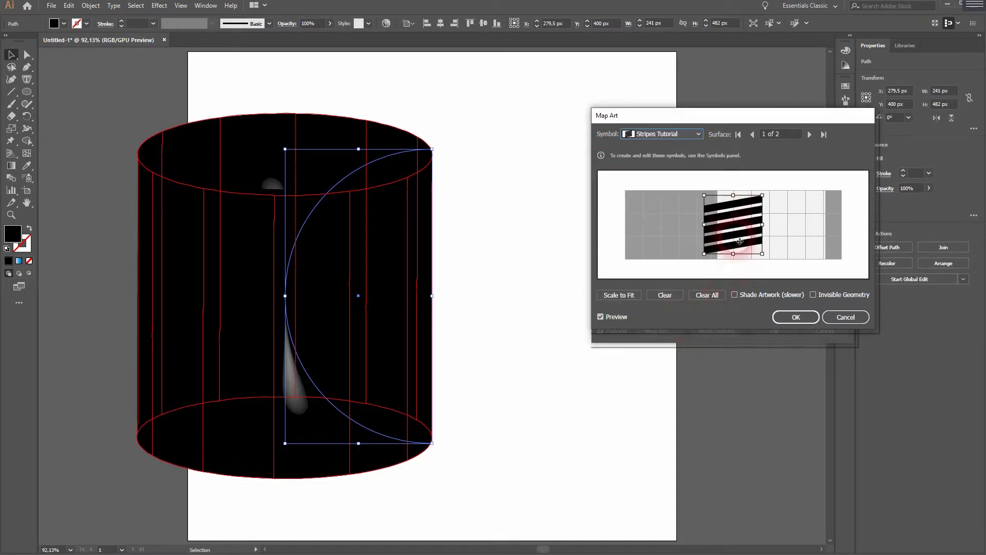
pyautogui.click(813, 294)
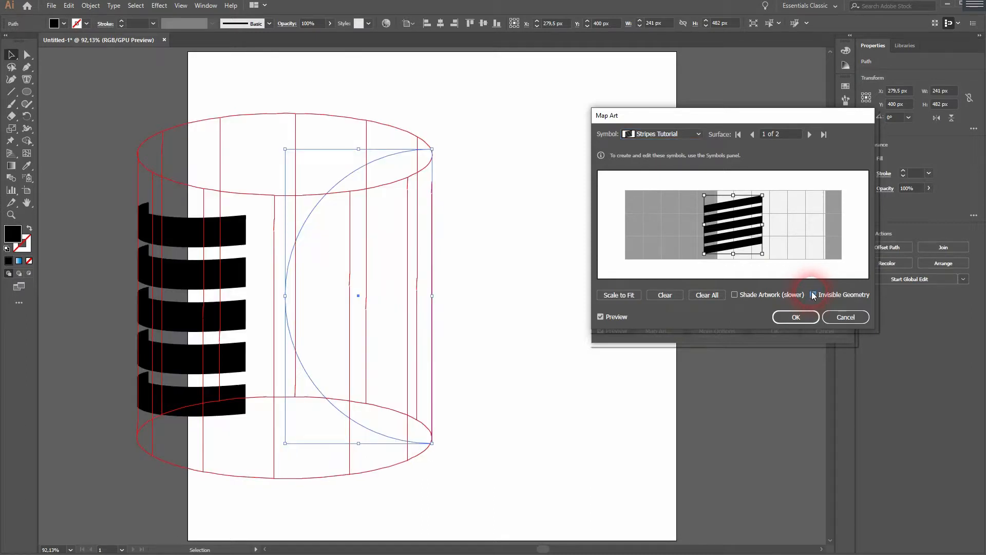
pyautogui.click(813, 294)
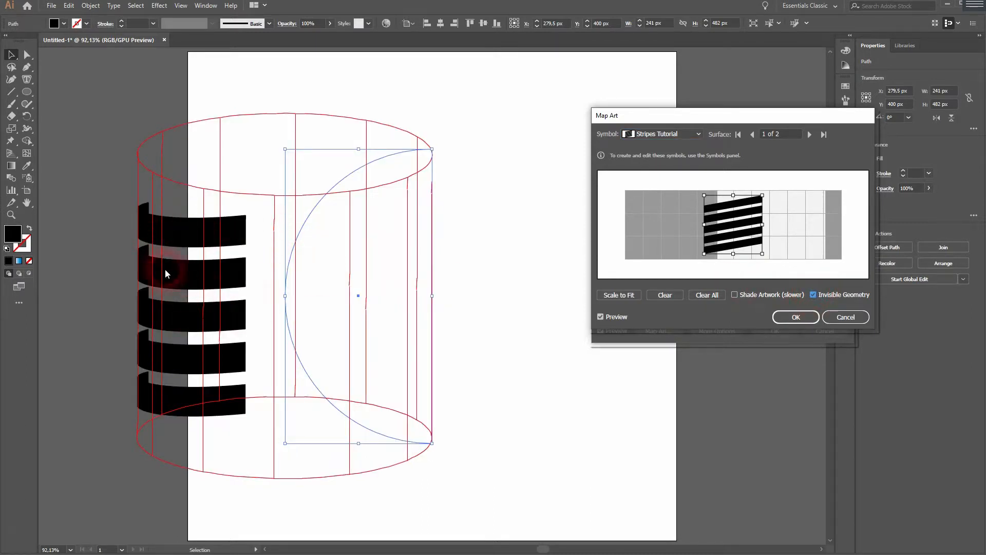
pyautogui.click(618, 295)
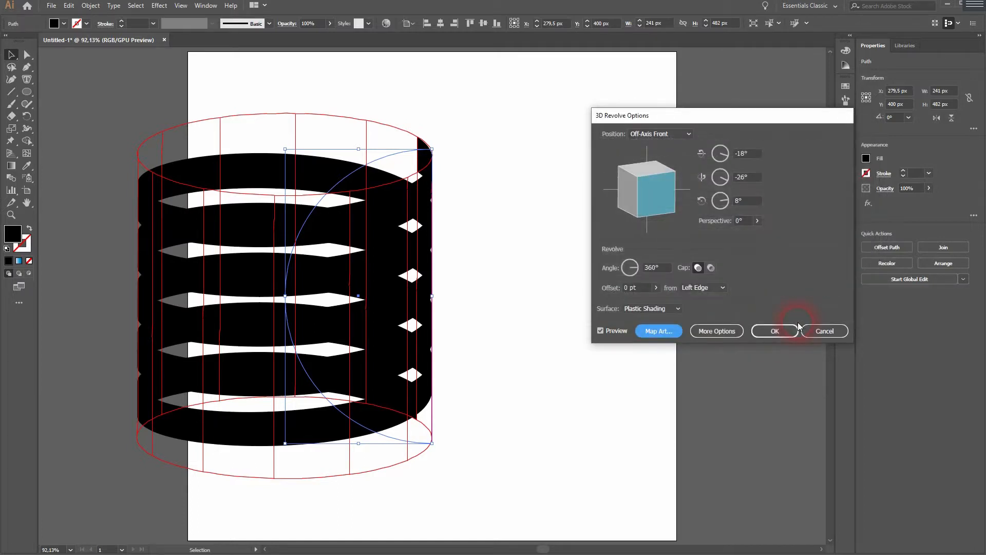
pyautogui.click(775, 331)
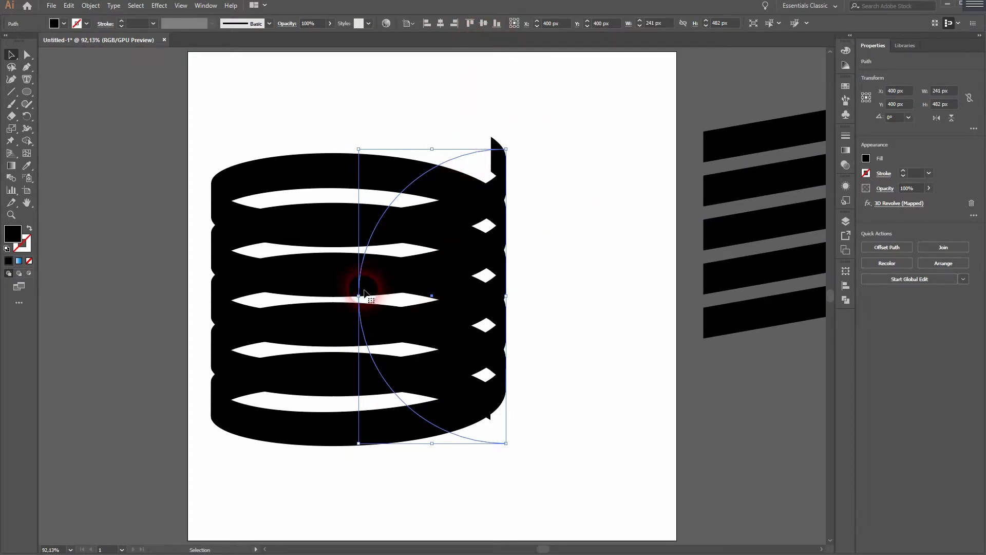
# Expand the spiral's appearance, set X to 400 px, ungroup, and release the clipping mask.
pyautogui.click(90, 5)
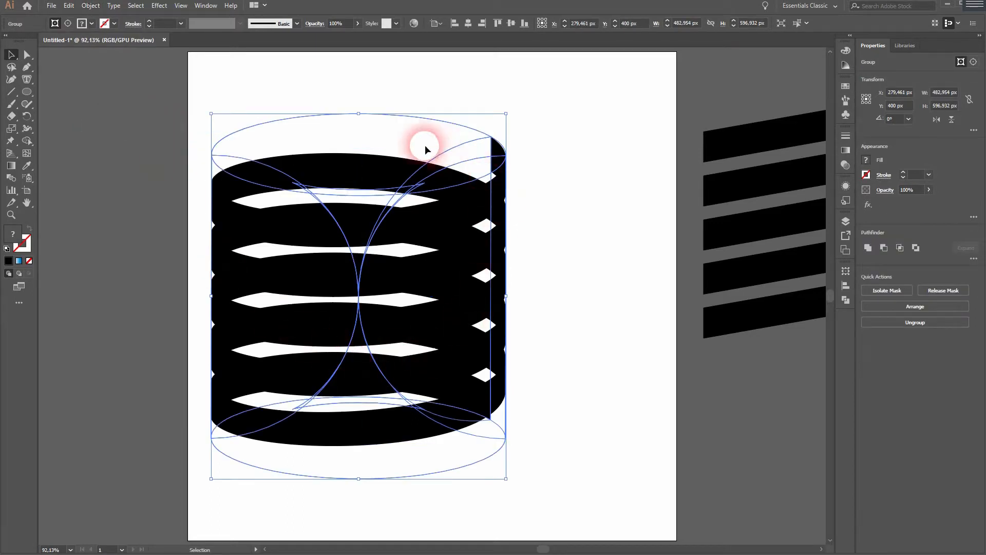
pyautogui.click(511, 23)
pyautogui.write('400')
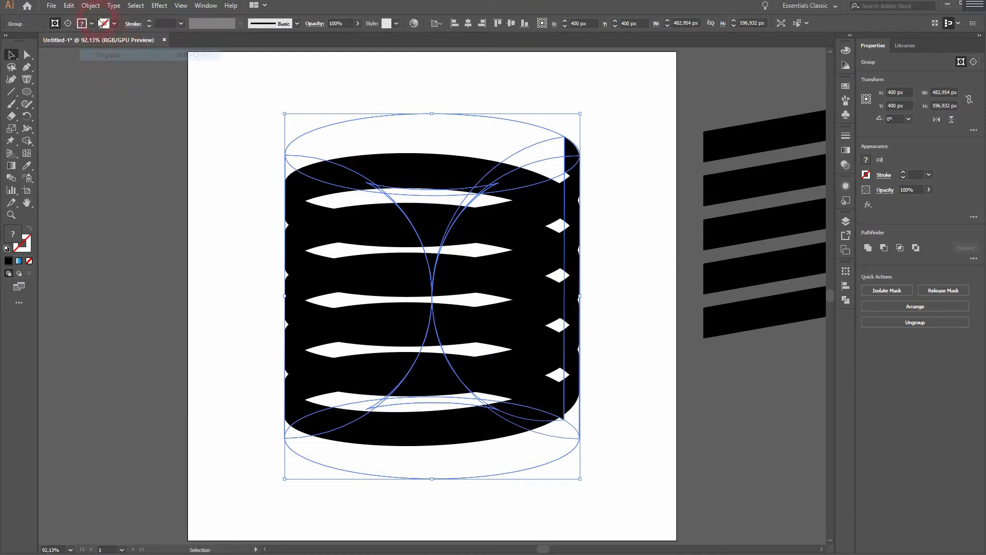
pyautogui.click(90, 5)
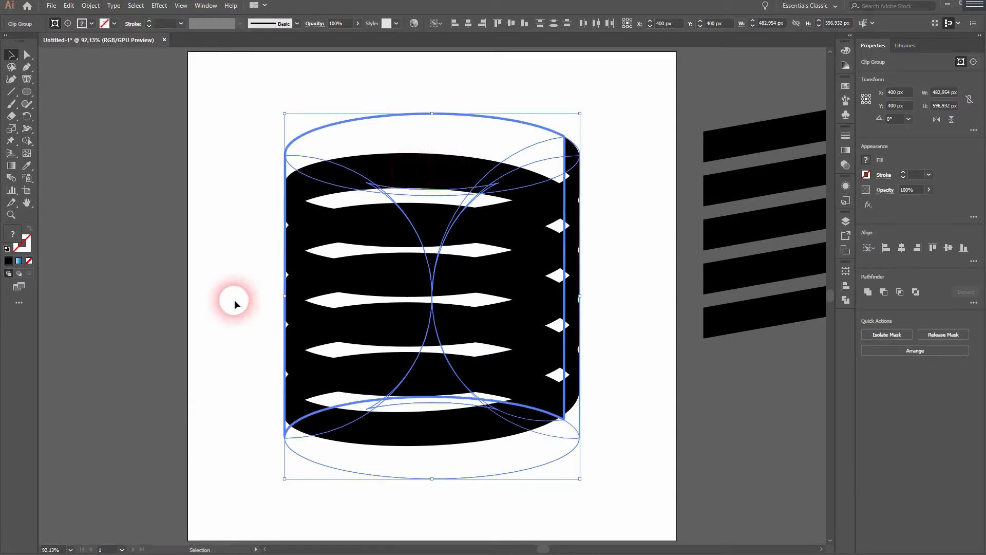
pyautogui.rightClick(454, 174)
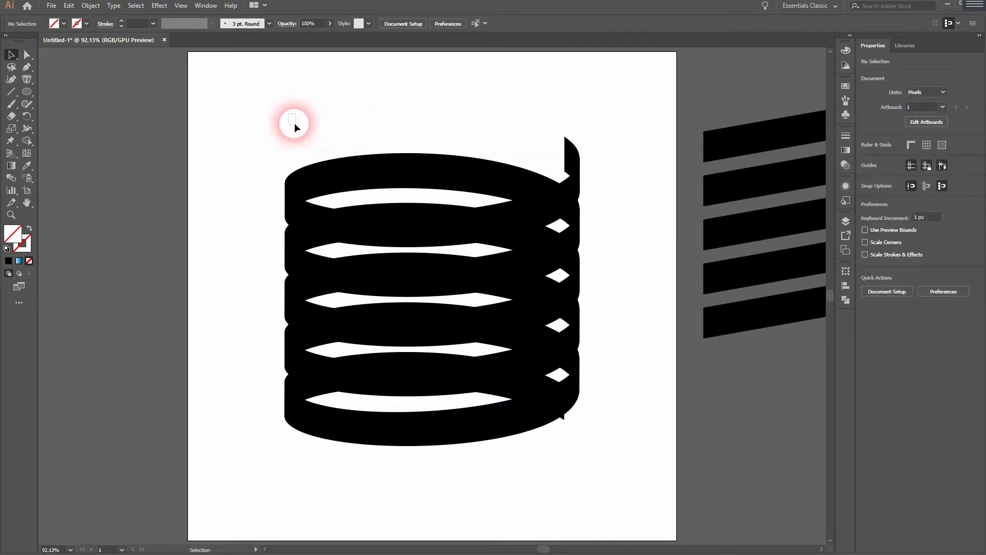
# Delete the empty leftover ellipse outline and deselect the remaining coil shapes.
pyautogui.click(541, 158)
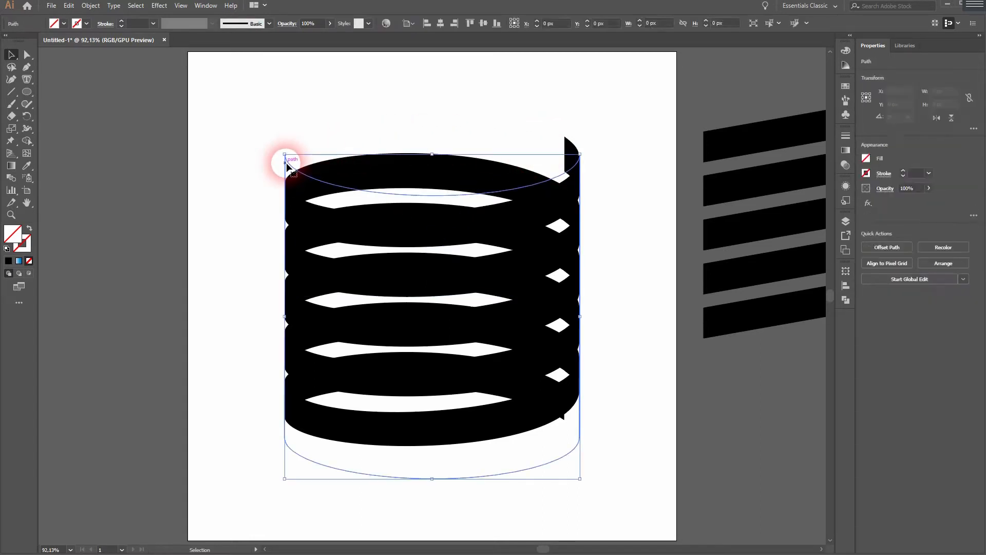
pyautogui.click(524, 463)
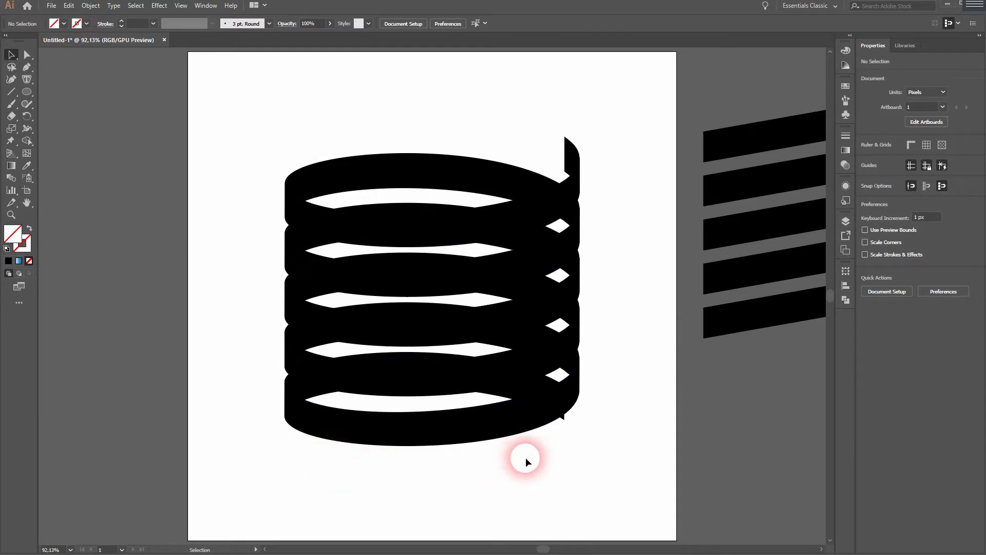
pyautogui.moveTo(304, 507)
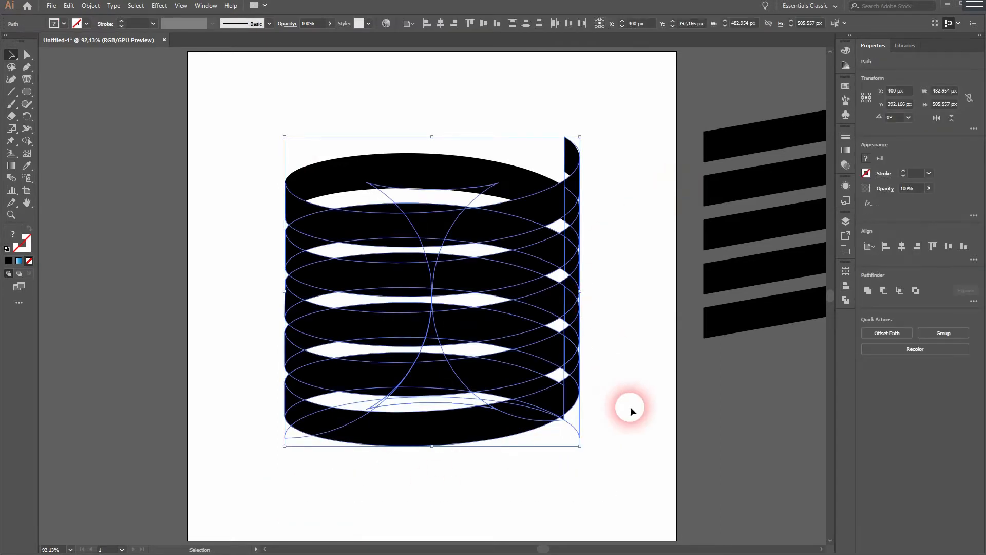
pyautogui.click(631, 410)
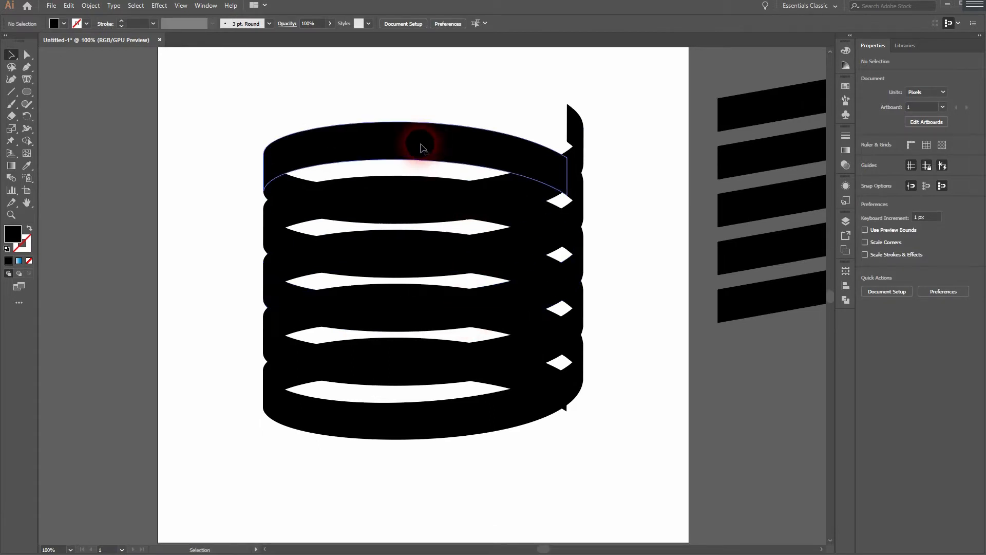
# Select the inner band path and fill it with a blue swatch.
pyautogui.click(421, 149)
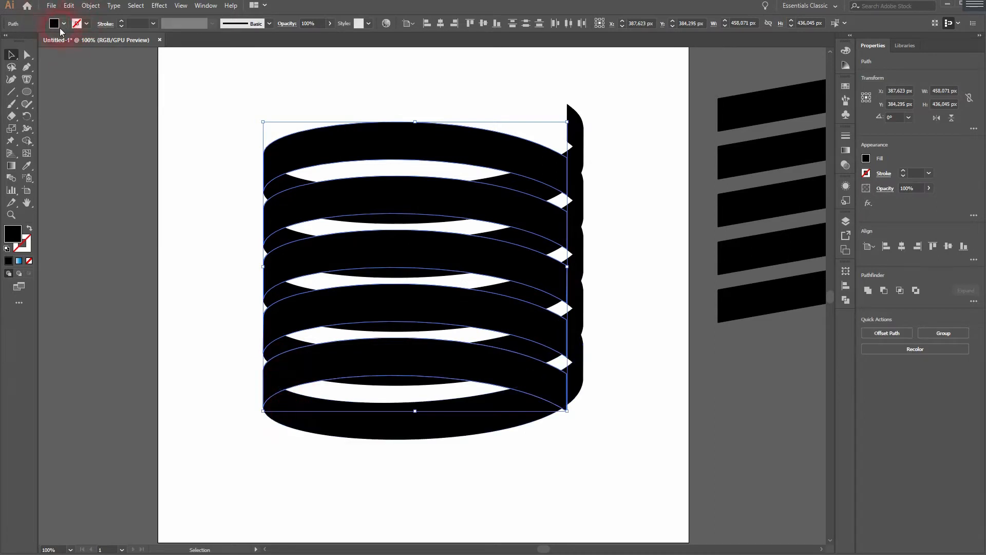
pyautogui.click(49, 64)
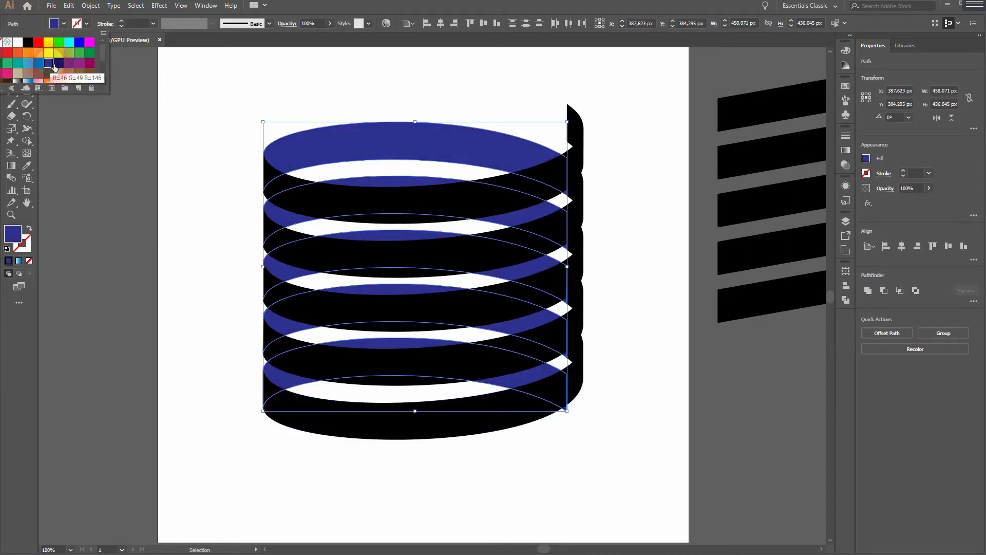
pyautogui.click(39, 76)
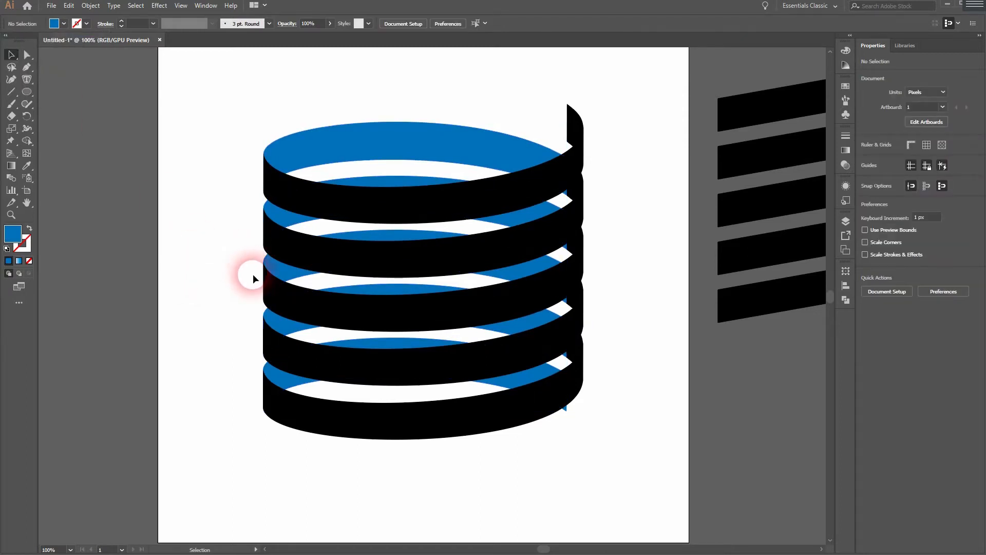
pyautogui.moveTo(375, 290)
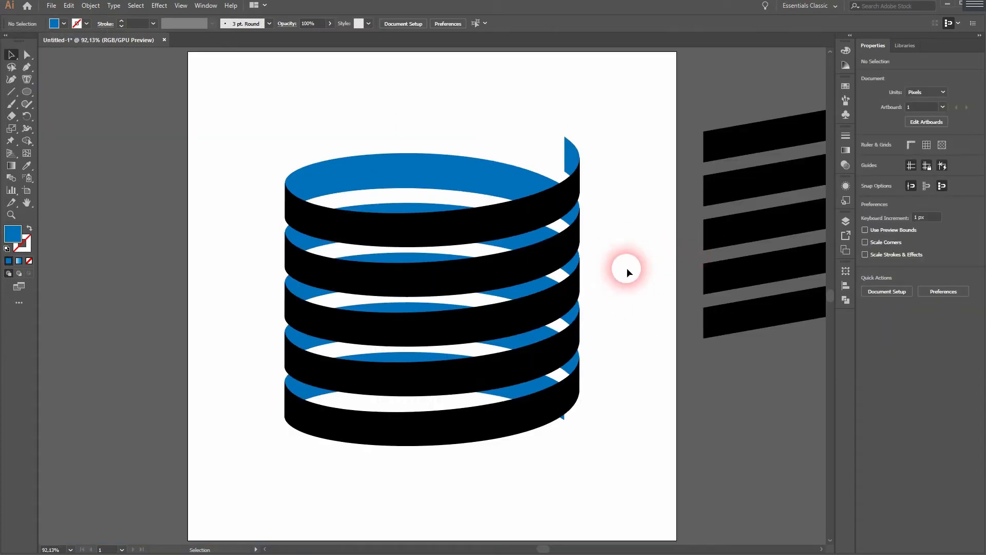
# Select the black outer band path and fill it with teal after trying light blue.
pyautogui.click(487, 268)
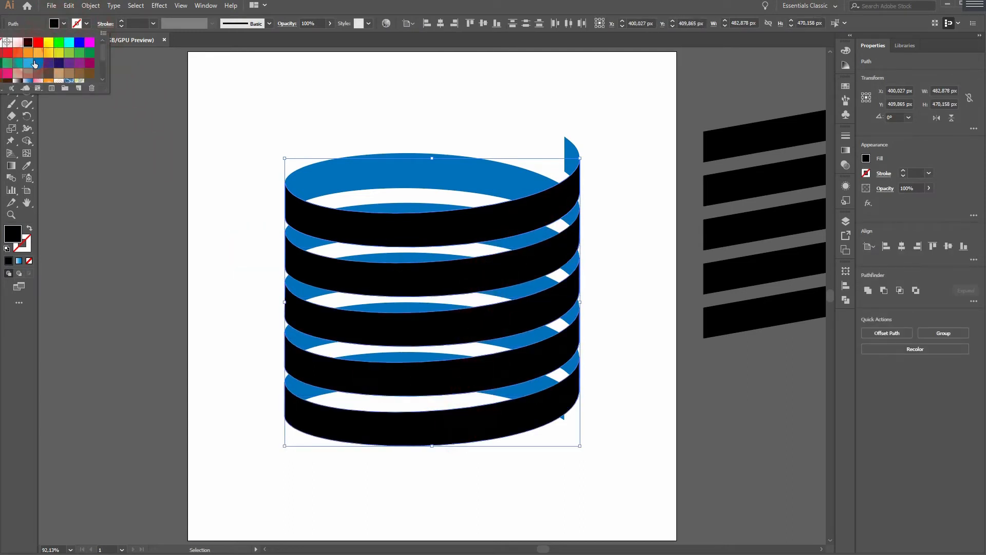
pyautogui.click(49, 64)
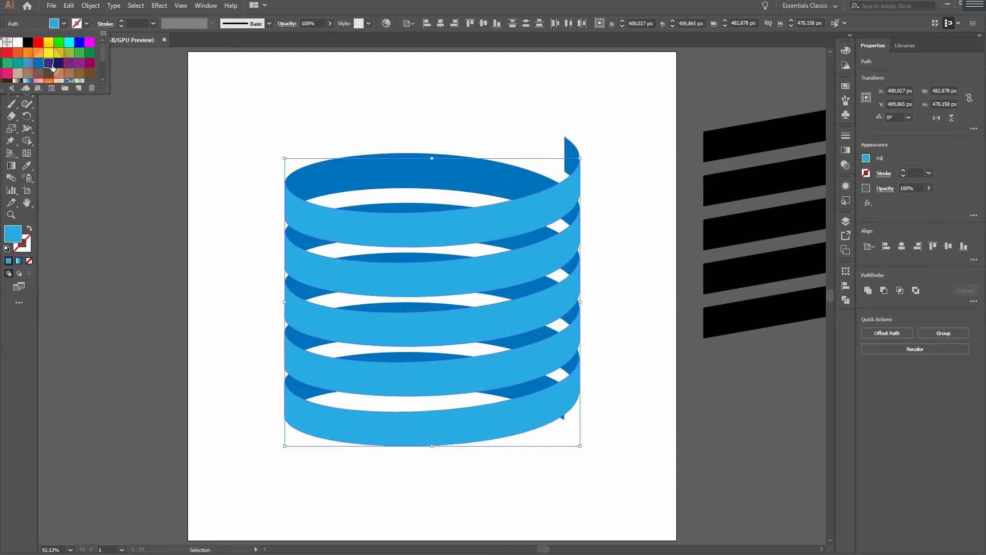
pyautogui.click(18, 65)
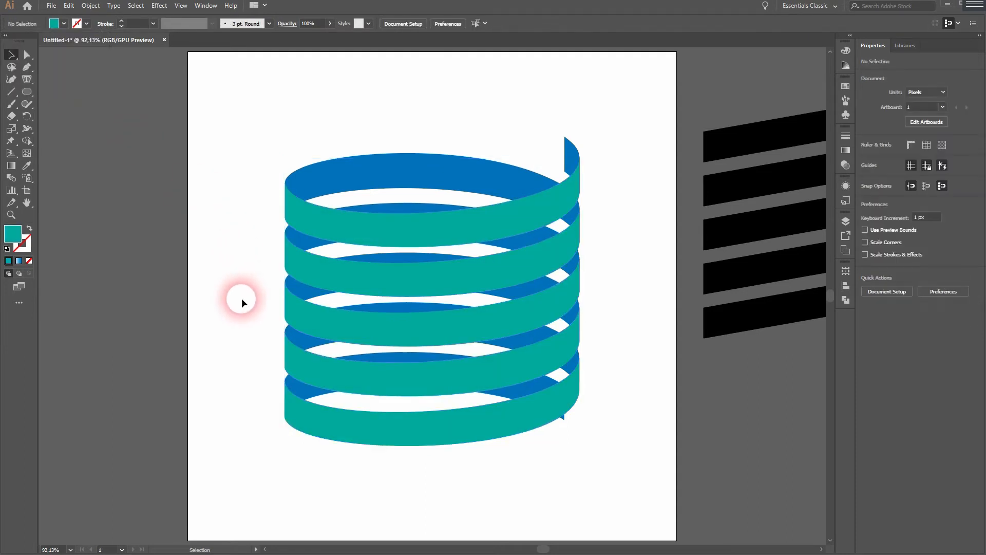
pyautogui.moveTo(299, 479)
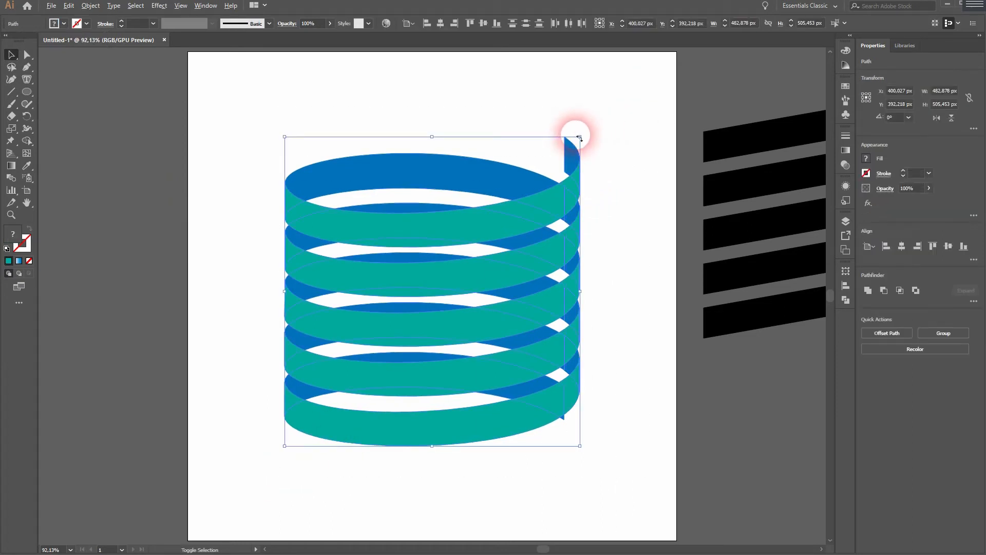
# Scale the coil by its corner handle, rotate it diagonally, and select its pieces.
pyautogui.moveTo(577, 137); pyautogui.dragTo(538, 185)
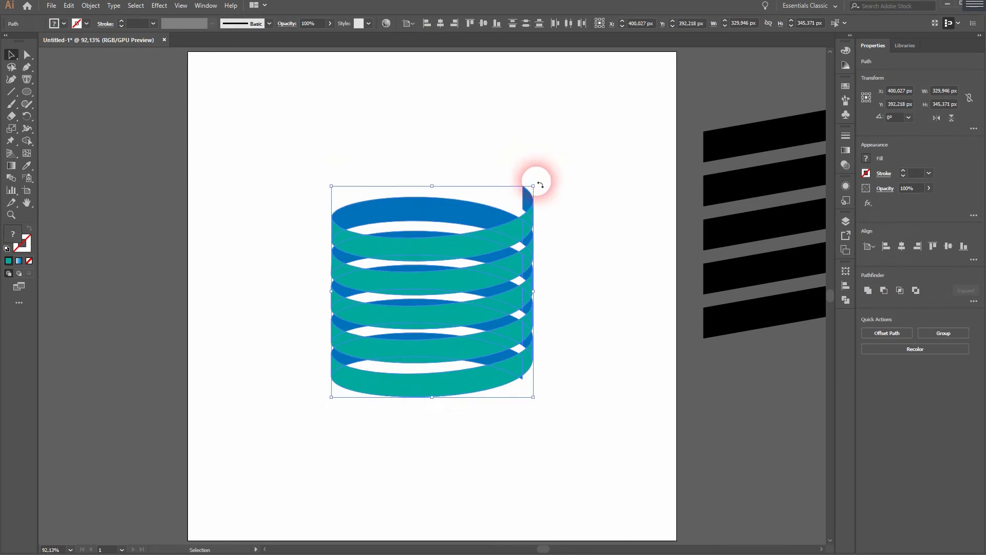
pyautogui.moveTo(537, 183); pyautogui.dragTo(545, 462)
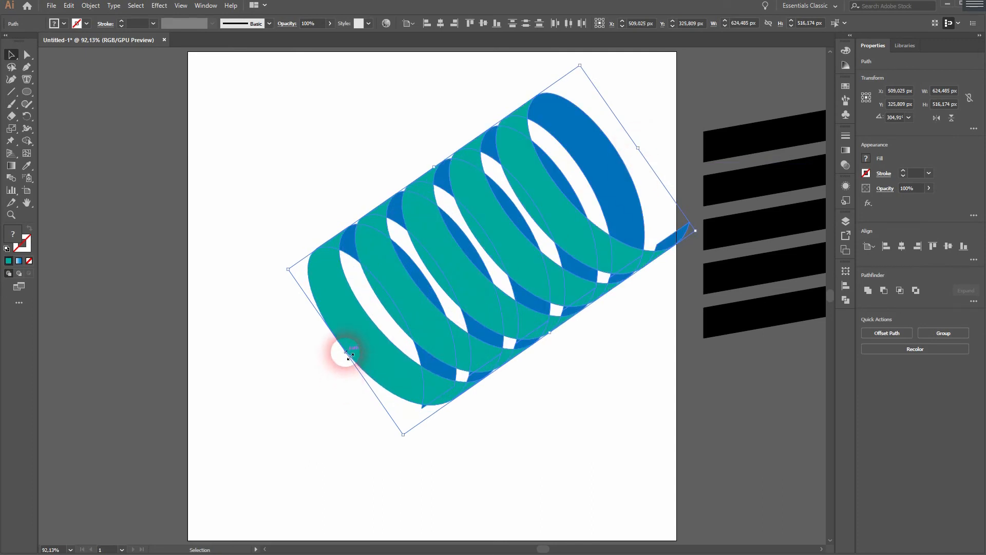
pyautogui.click(558, 427)
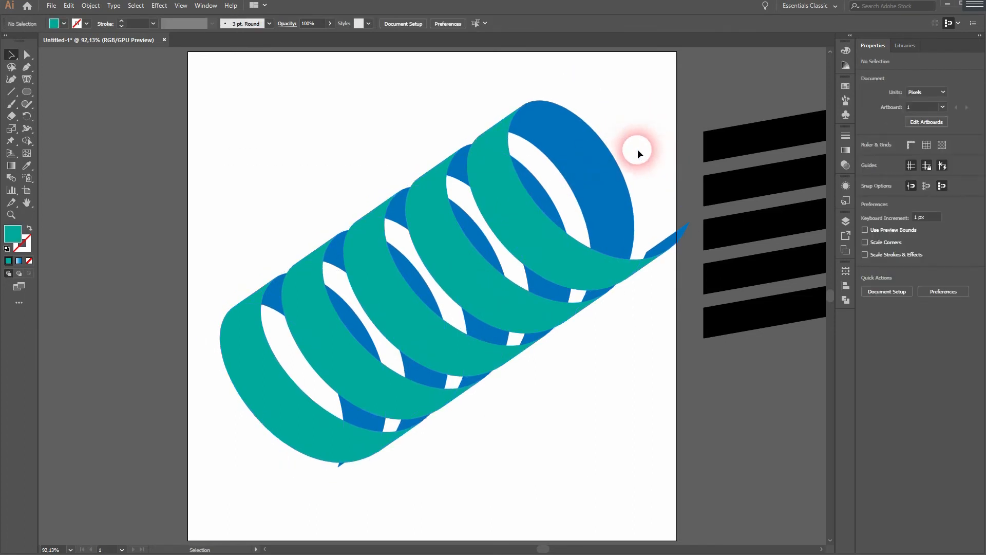
pyautogui.click(634, 155)
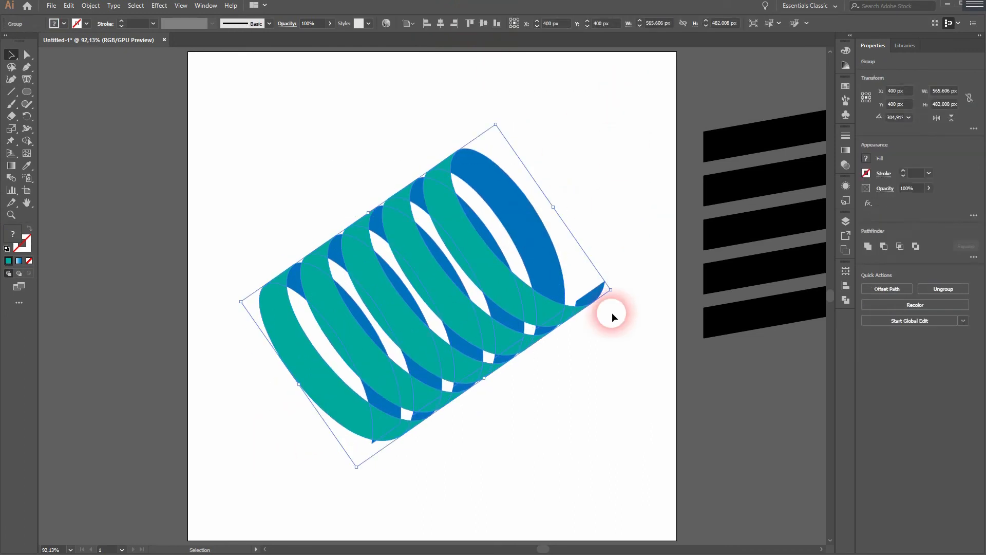
# Drag a corner to rotate the grouped teal-and-blue spiral to a new diagonal angle.
pyautogui.moveTo(613, 314); pyautogui.dragTo(214, 333)
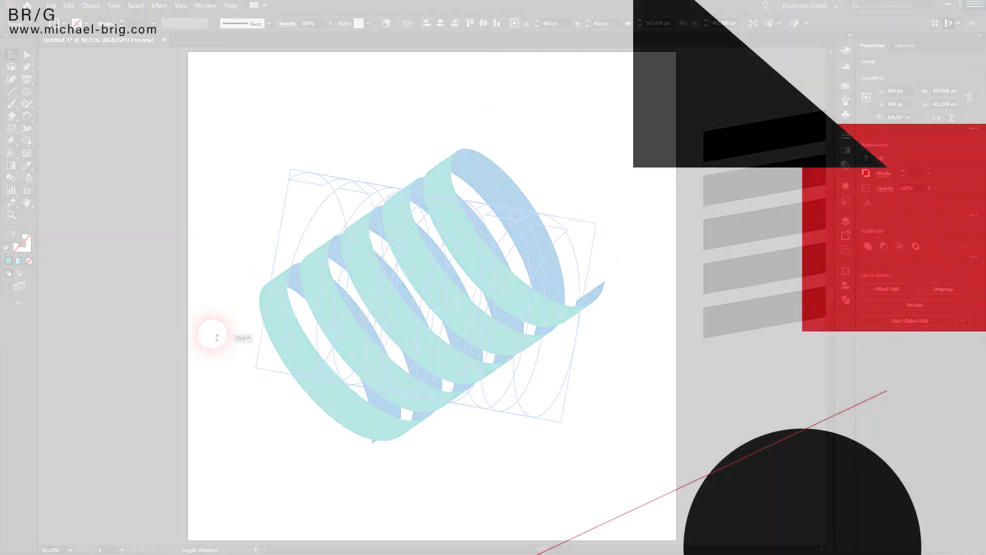